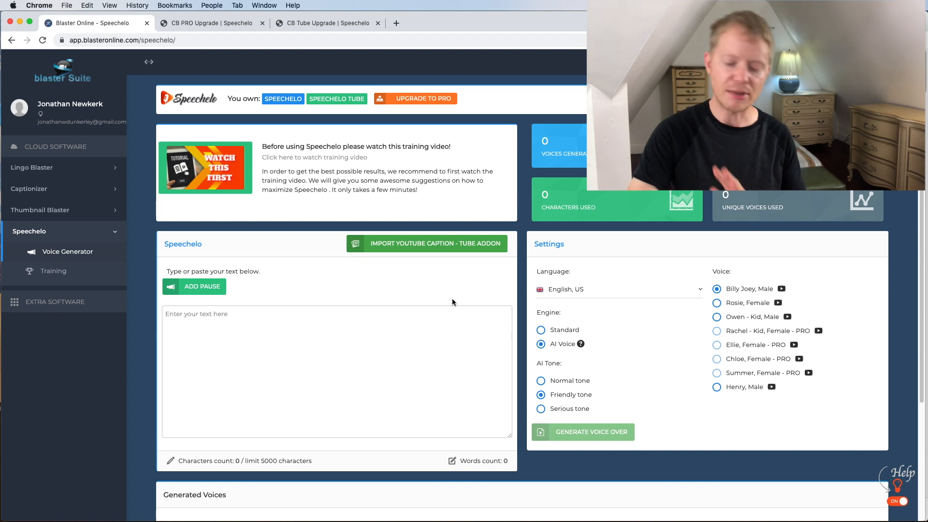
Paste the roughly 760-word YouTube-channel script into the text box and select the AI voice engine.
{"action": "left_click", "coordinate": [199, 322]}
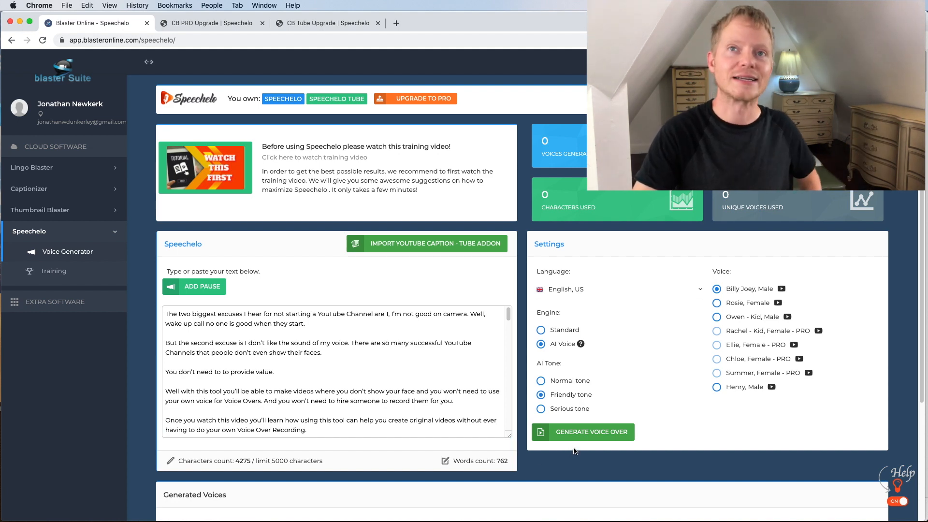
{"action": "mouse_move", "coordinate": [580, 344]}
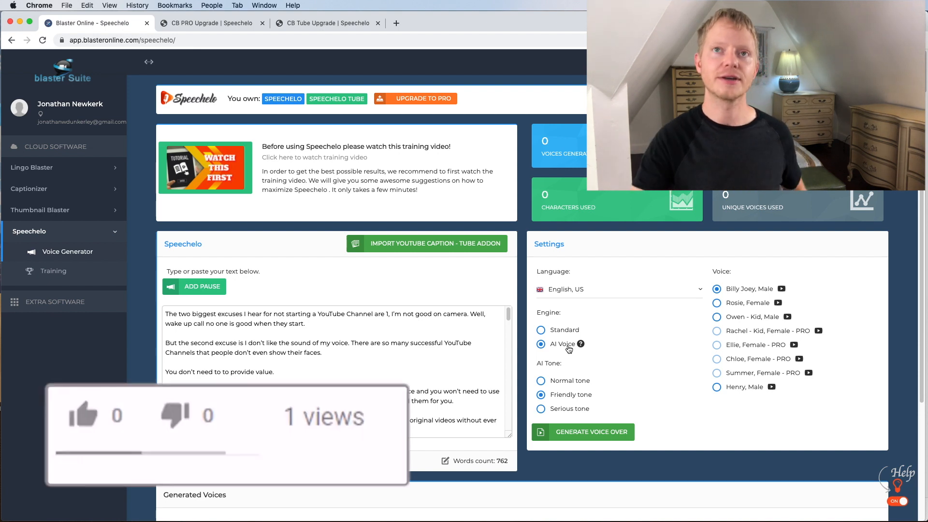
{"action": "left_click", "coordinate": [85, 416]}
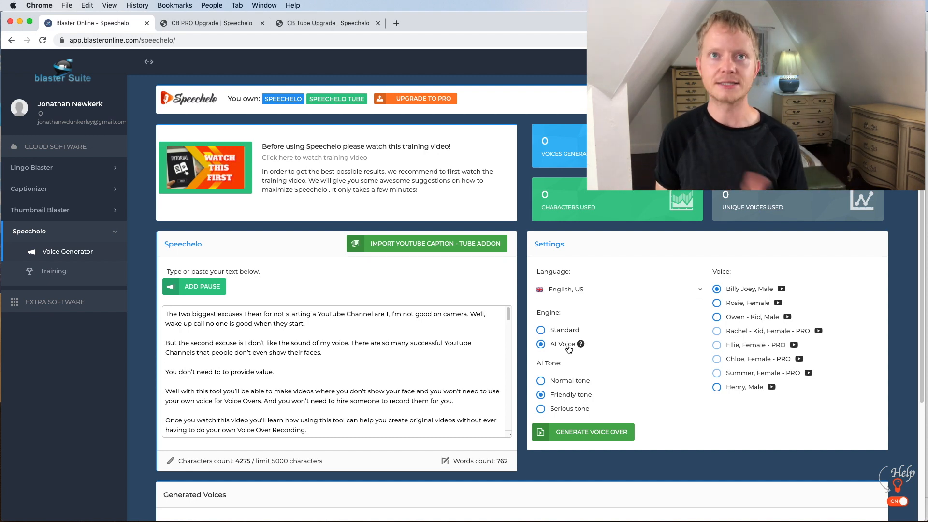
{"action": "mouse_move", "coordinate": [296, 286]}
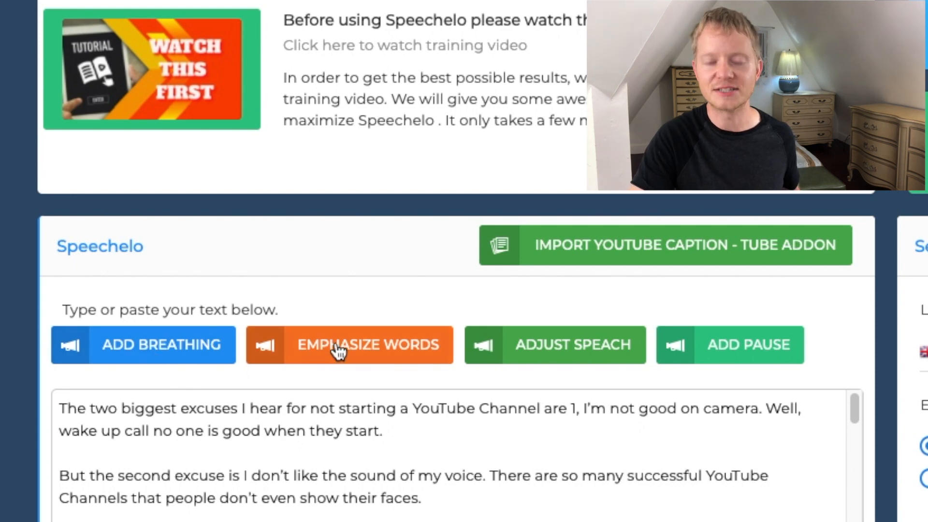
{"action": "mouse_move", "coordinate": [619, 363]}
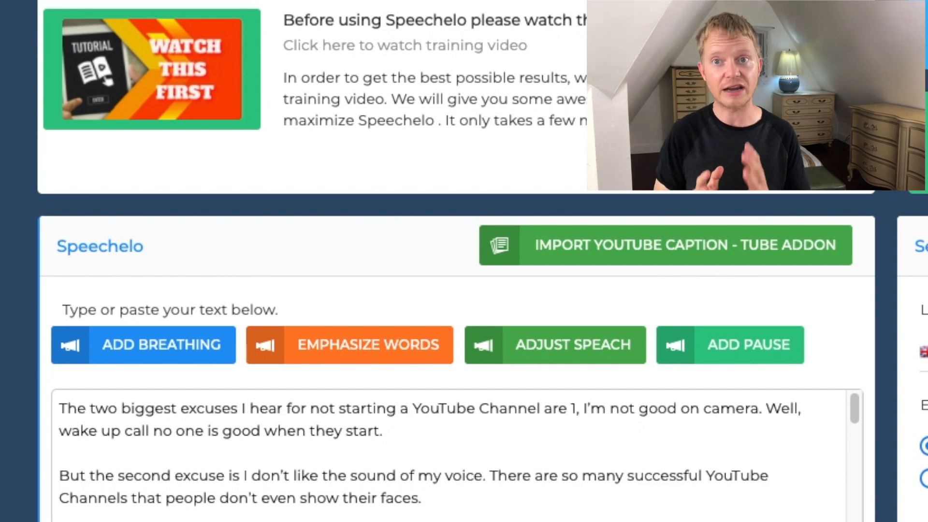
Switch to Normal tone with Billy Joey male voice and generate the AI voiceover.
{"action": "scroll", "scroll_direction": "down", "scroll_amount": 3}
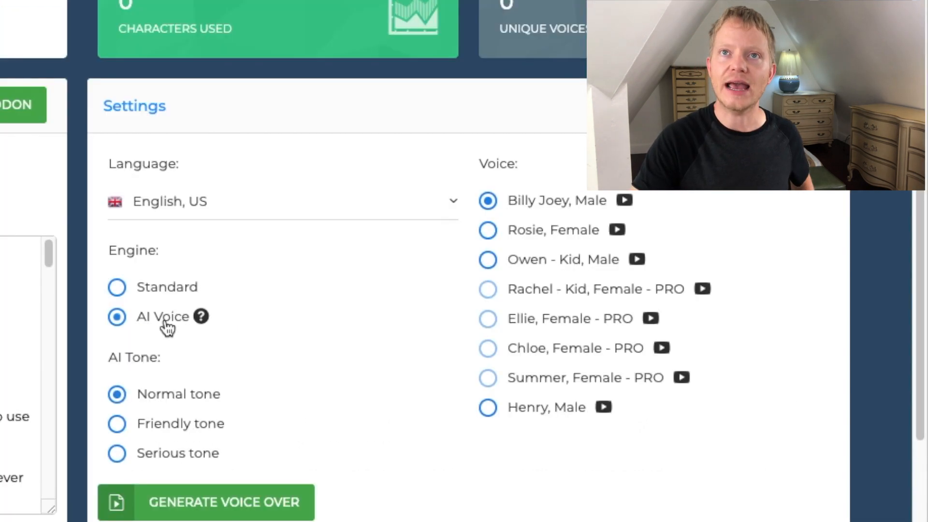
{"action": "left_click", "coordinate": [623, 200]}
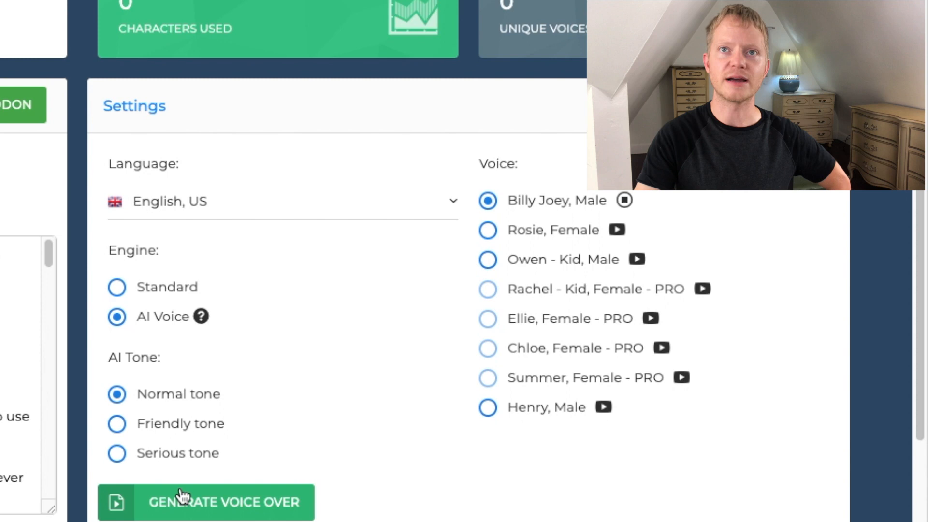
{"action": "left_click", "coordinate": [205, 502]}
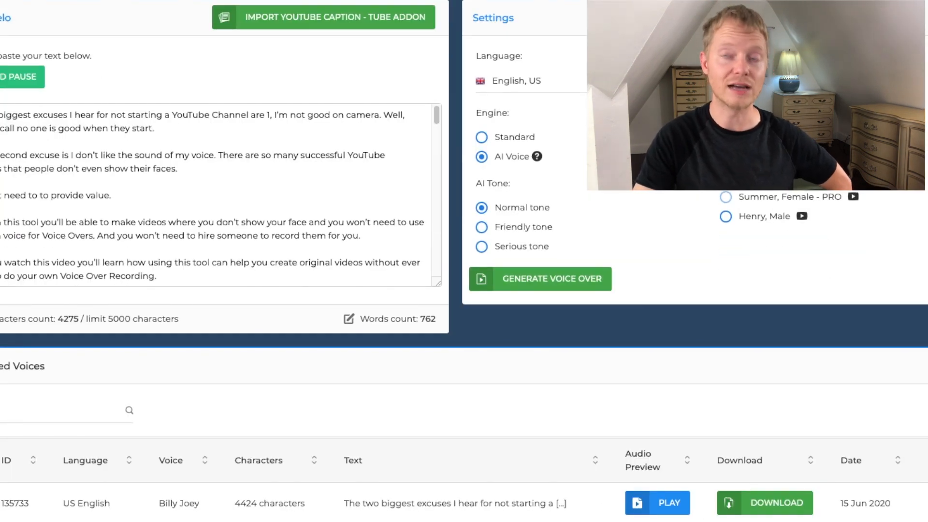
Play the Billy Joey voiceover in the audio preview, then stop playback.
{"action": "left_click", "coordinate": [657, 502]}
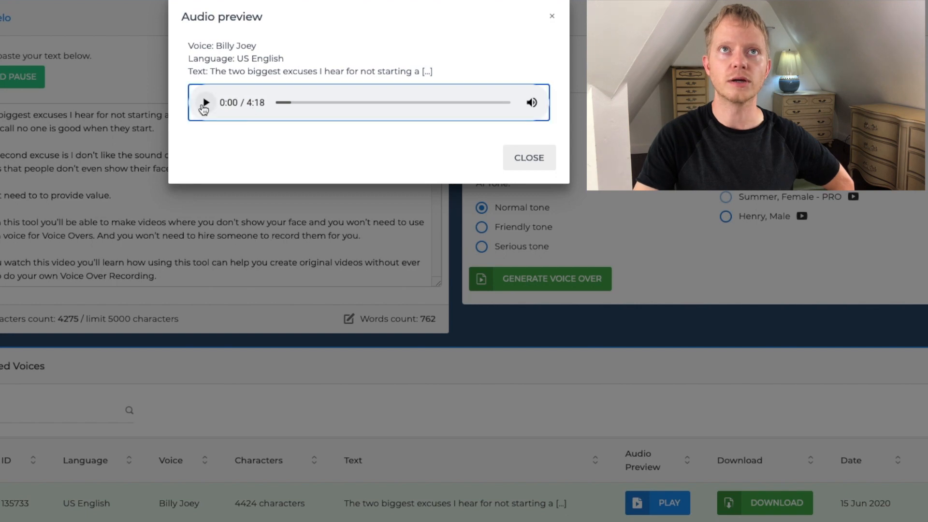
{"action": "left_click", "coordinate": [205, 102]}
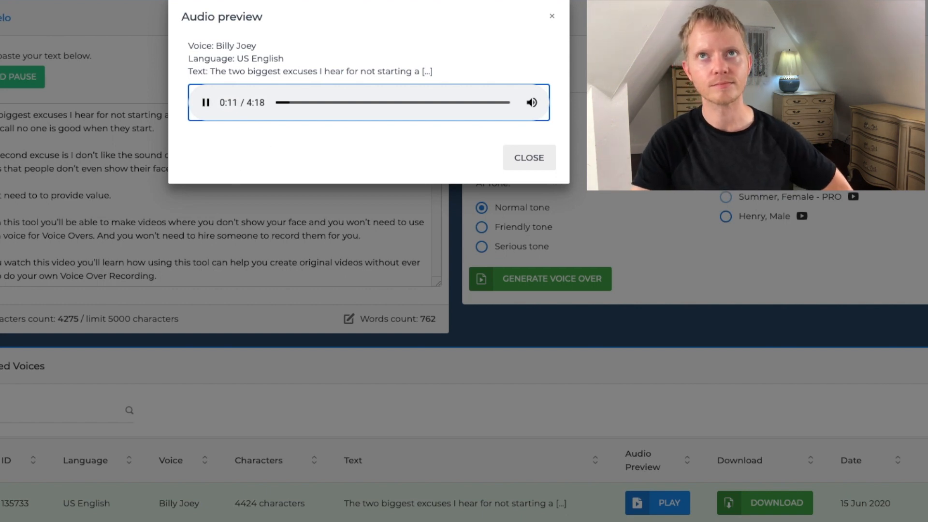
{"action": "left_click", "coordinate": [206, 102]}
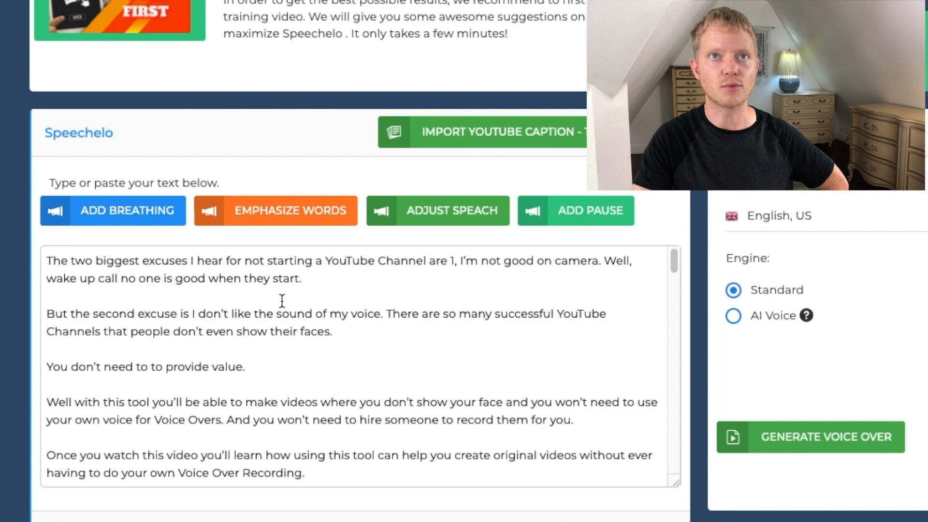
Insert a breathing tag after the first paragraph and add emphasis tags around 'biggest'.
{"action": "left_click", "coordinate": [128, 211]}
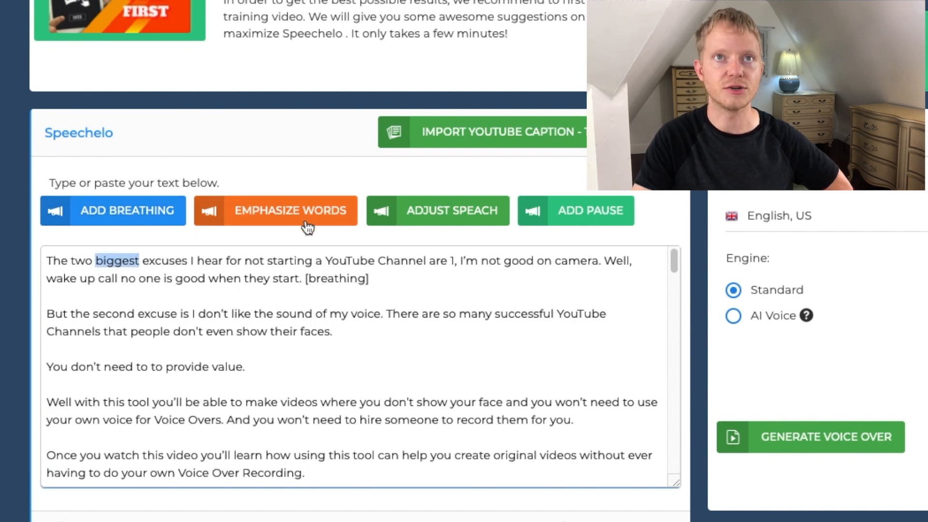
{"action": "left_click", "coordinate": [291, 211]}
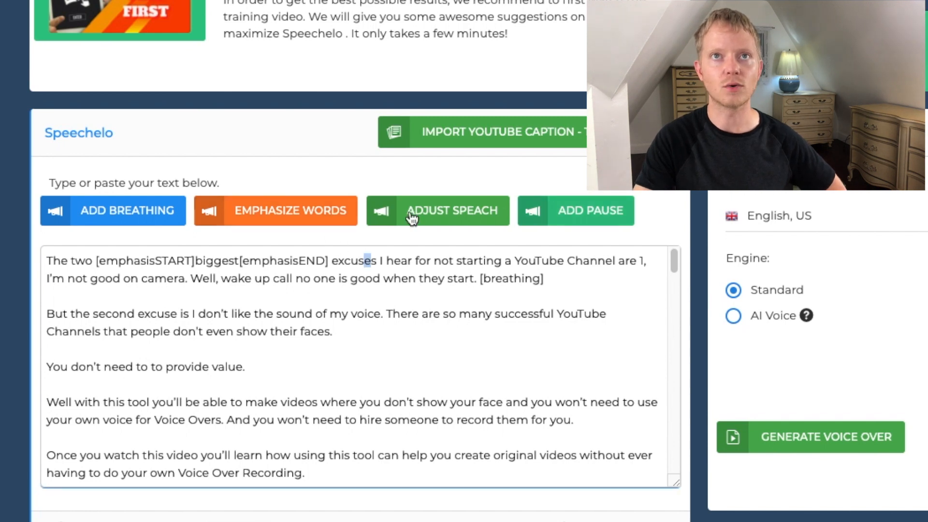
Show the volume, speaking-rate and pitch sliders, browse the languages, and keep French selected.
{"action": "left_click", "coordinate": [437, 210]}
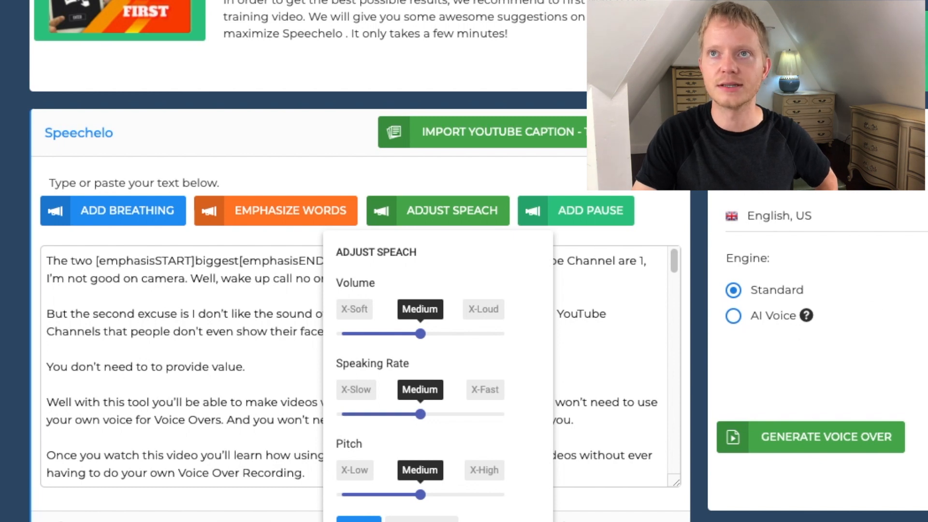
{"action": "left_click", "coordinate": [788, 215]}
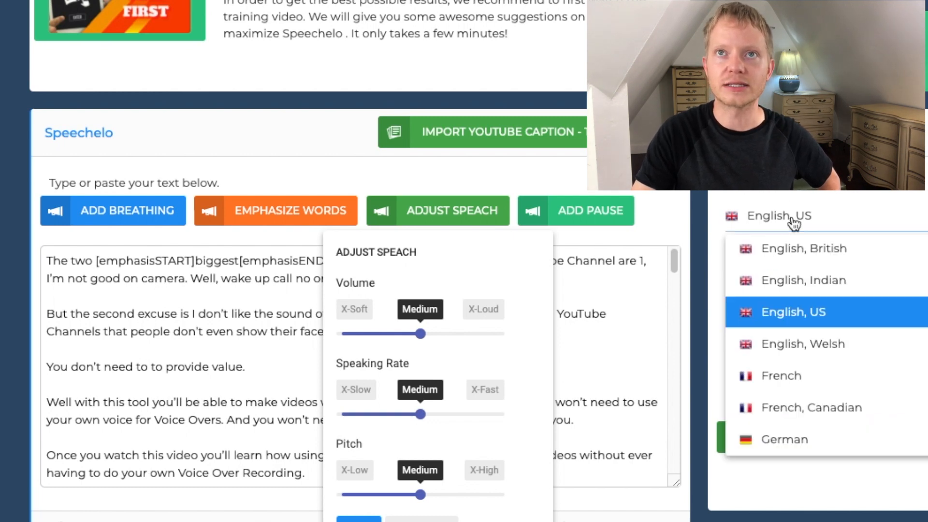
{"action": "mouse_move", "coordinate": [827, 394]}
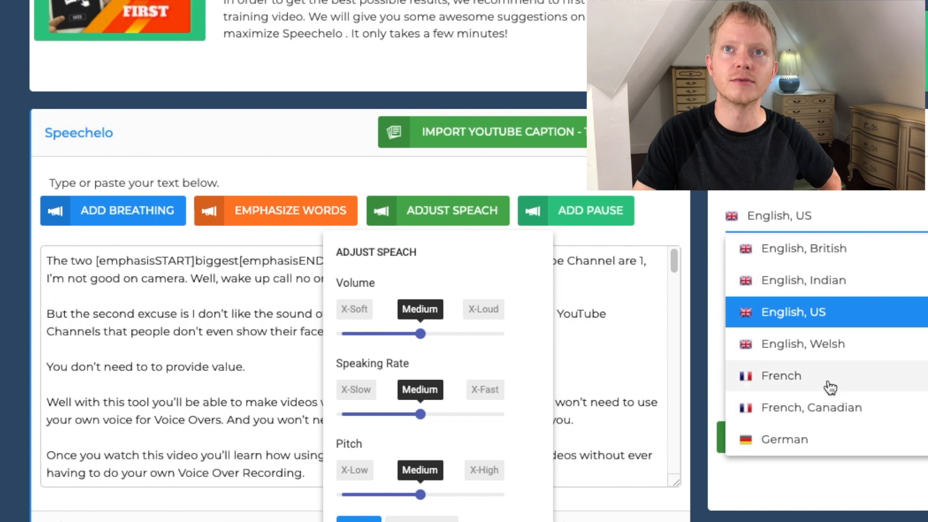
{"action": "left_click", "coordinate": [780, 376]}
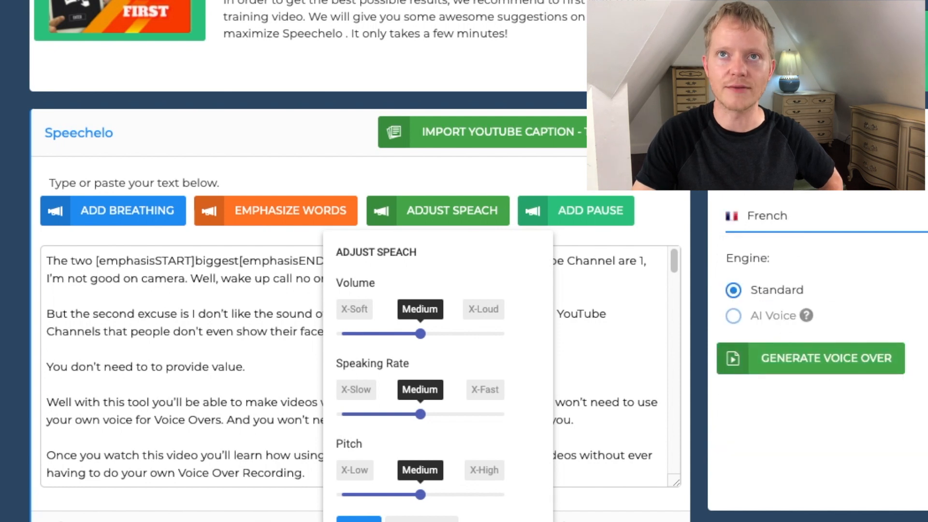
{"action": "left_click", "coordinate": [778, 216]}
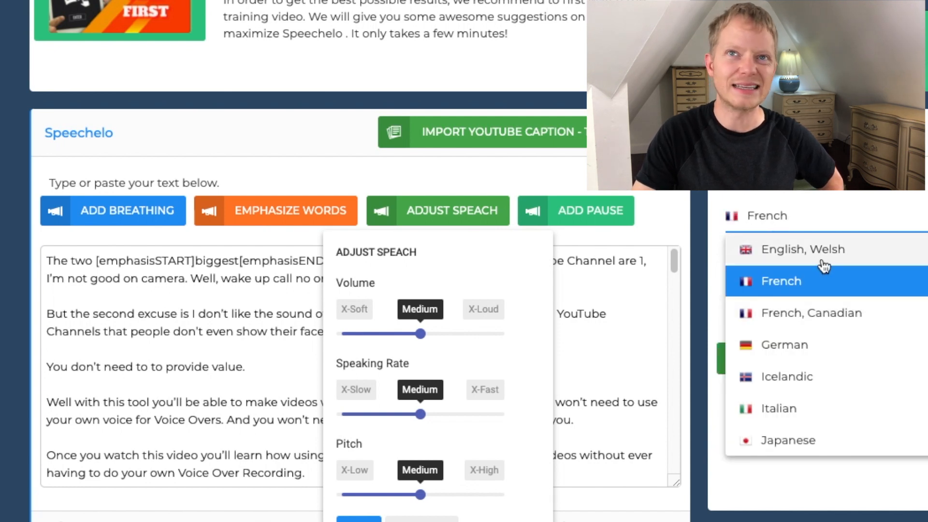
{"action": "left_click", "coordinate": [807, 280]}
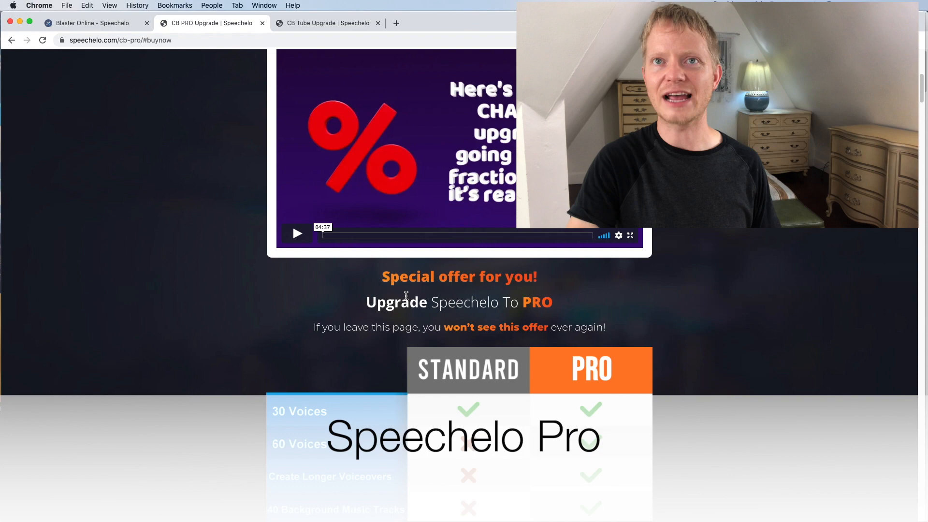
Scroll to the Standard vs Pro comparison table, then return to the voice generator.
{"action": "scroll", "scroll_direction": "down", "scroll_amount": 3}
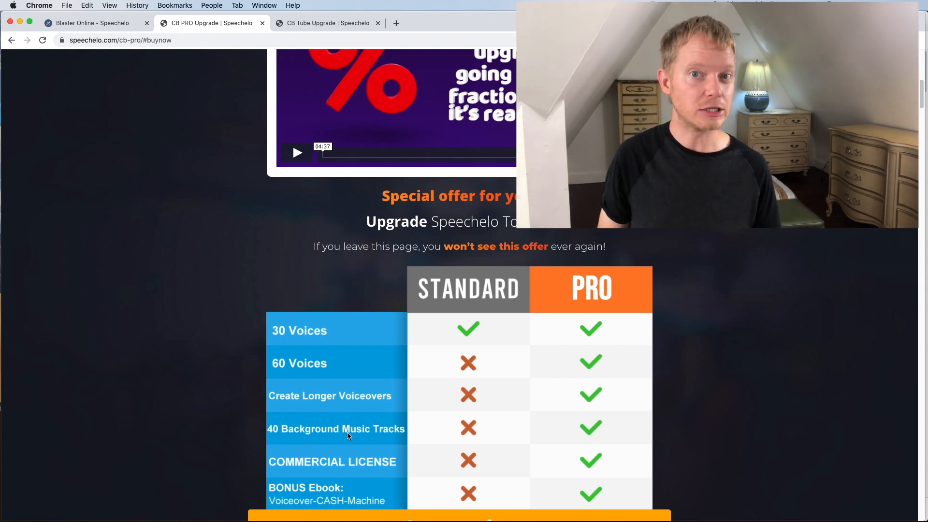
{"action": "mouse_move", "coordinate": [371, 421]}
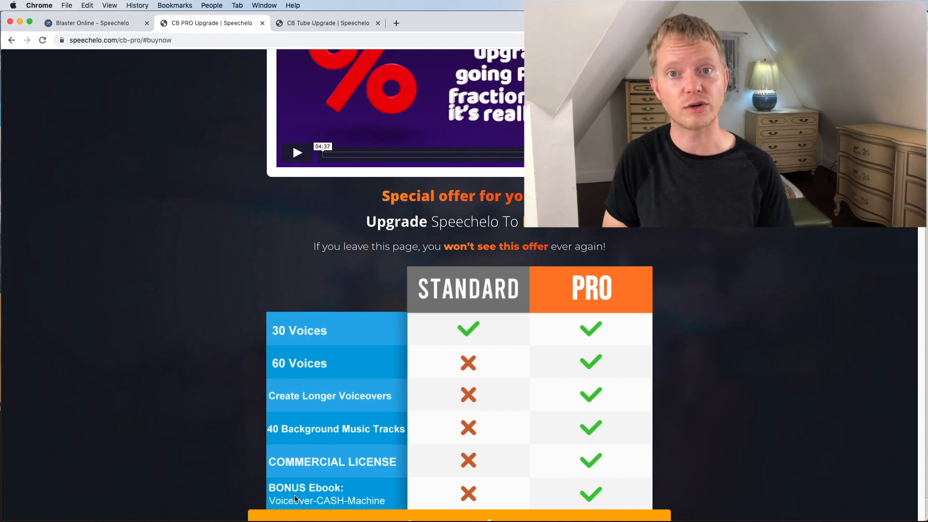
{"action": "left_click", "coordinate": [87, 23]}
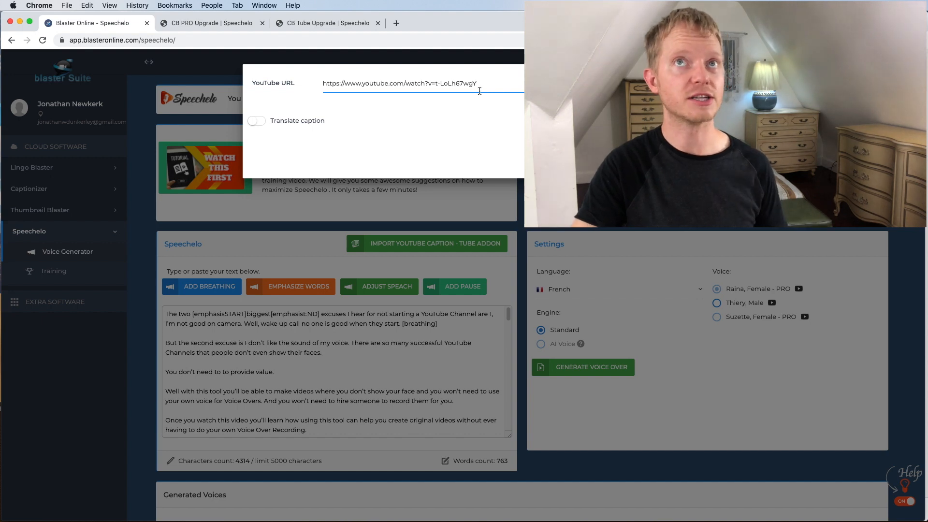
{"action": "mouse_move", "coordinate": [477, 106]}
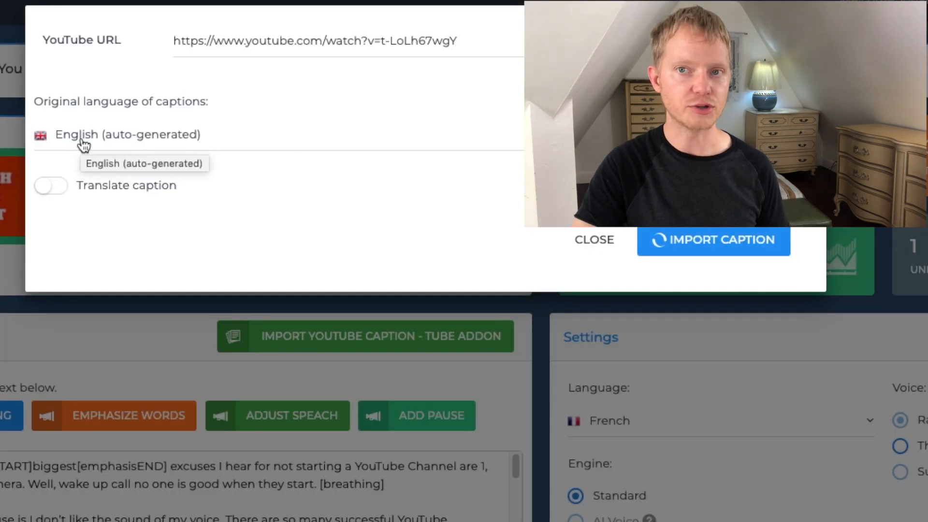
Import the English auto-generated YouTube captions translated into Spanish (US) as the script.
{"action": "left_click", "coordinate": [126, 134]}
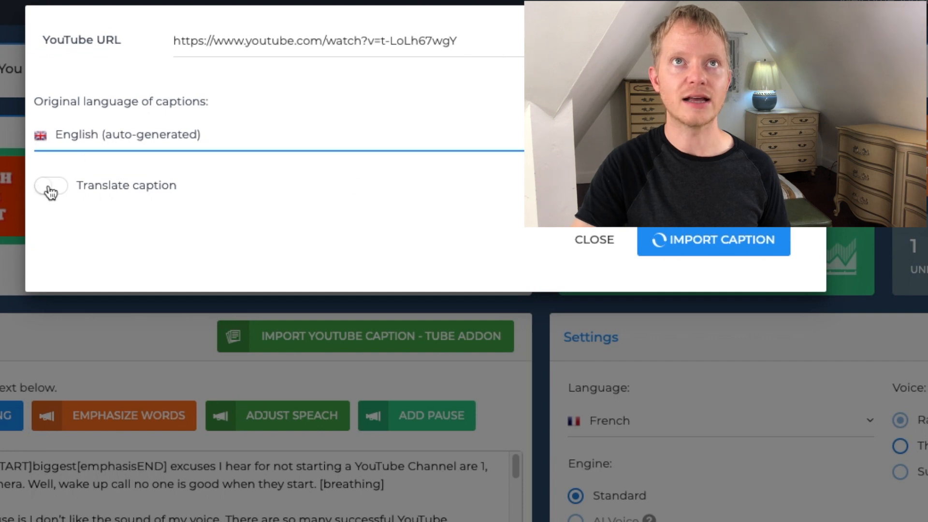
{"action": "left_click", "coordinate": [42, 185]}
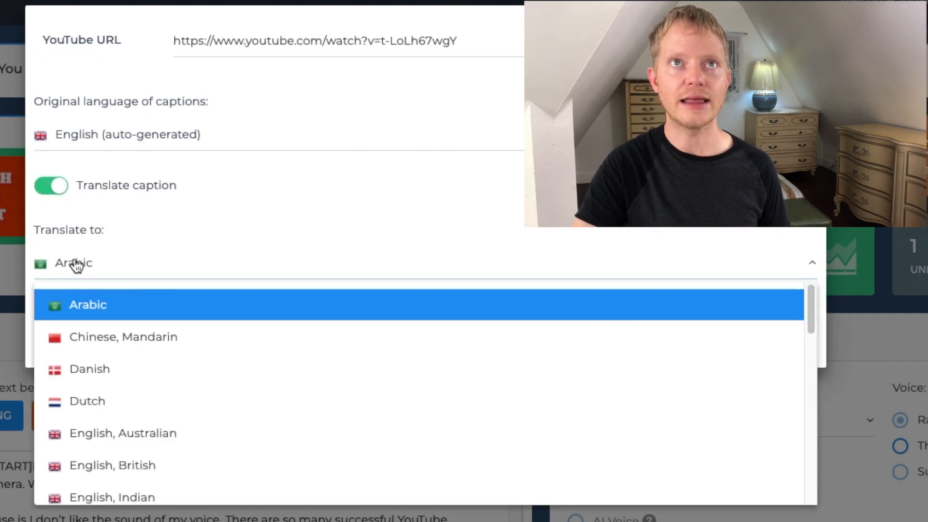
{"action": "scroll", "scroll_direction": "down", "scroll_amount": 3}
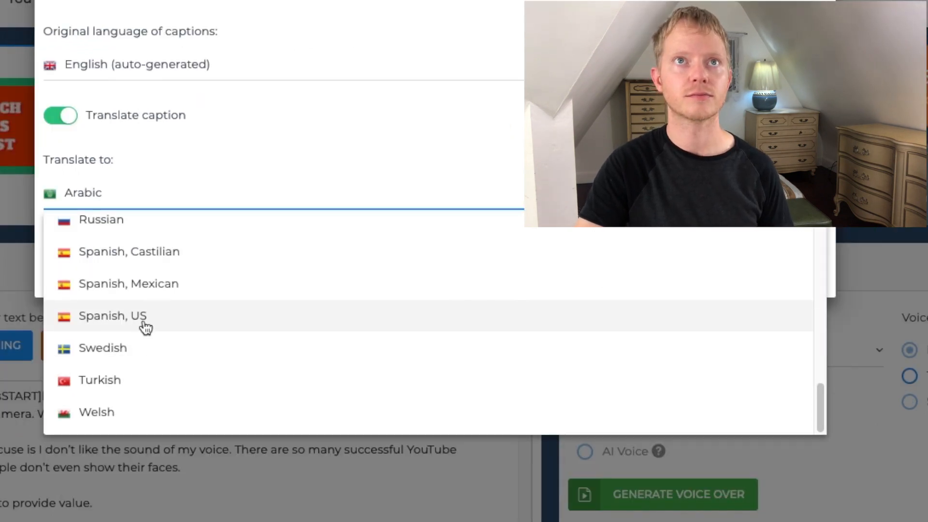
{"action": "left_click", "coordinate": [112, 316]}
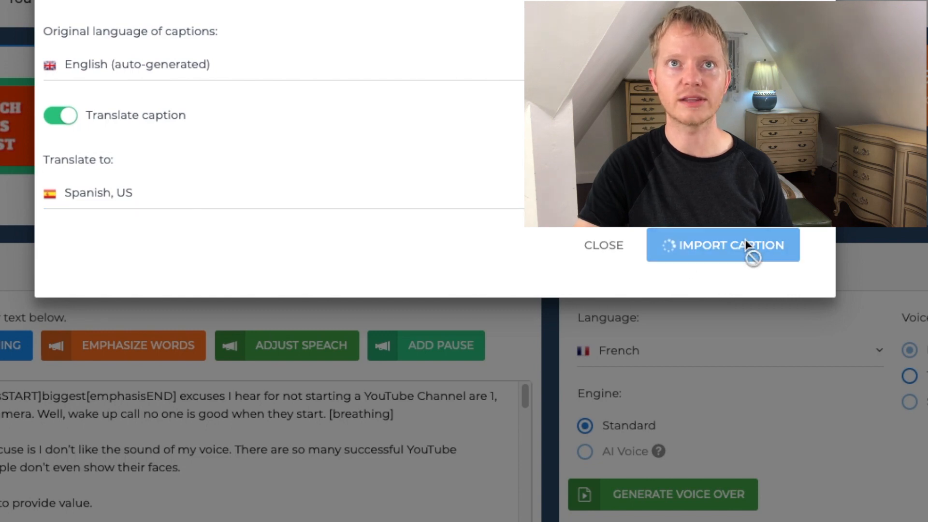
{"action": "left_click", "coordinate": [723, 245]}
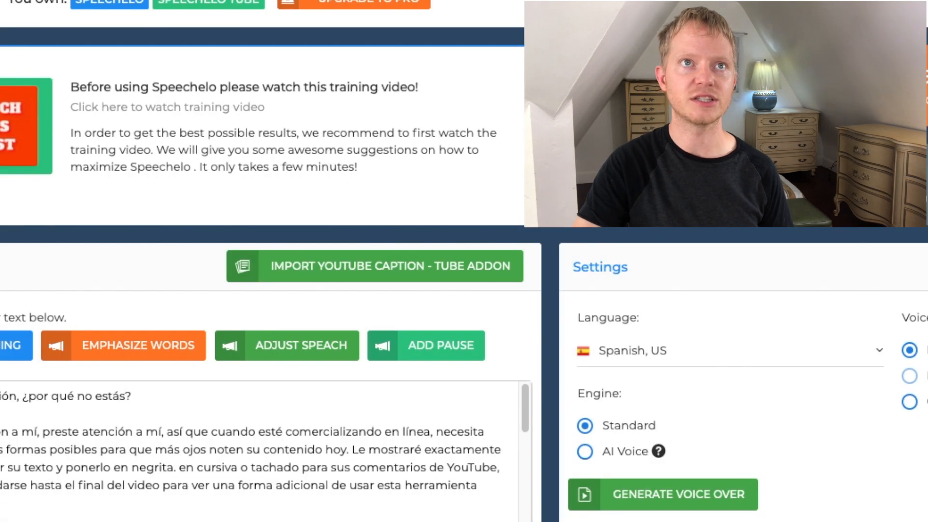
Generate the Spanish voiceover and play it in the audio preview.
{"action": "scroll", "scroll_direction": "down", "scroll_amount": 3}
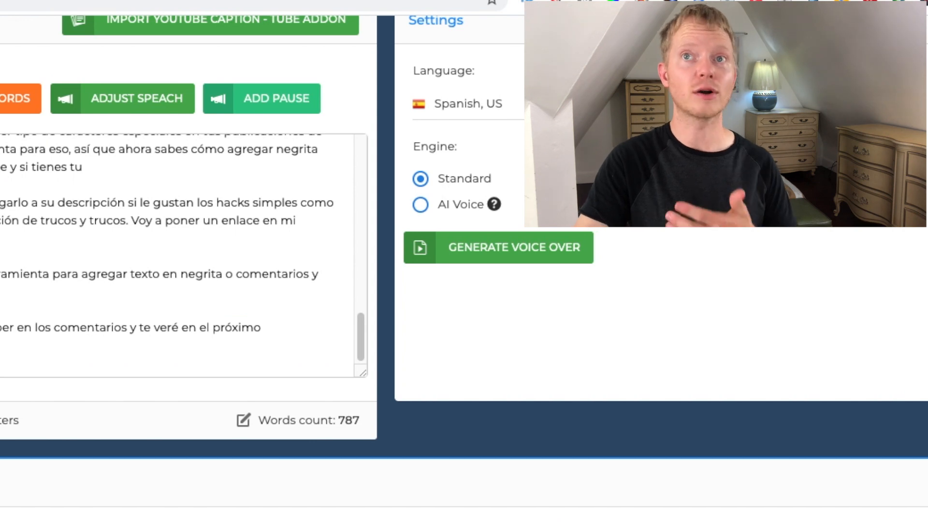
{"action": "left_click", "coordinate": [498, 247]}
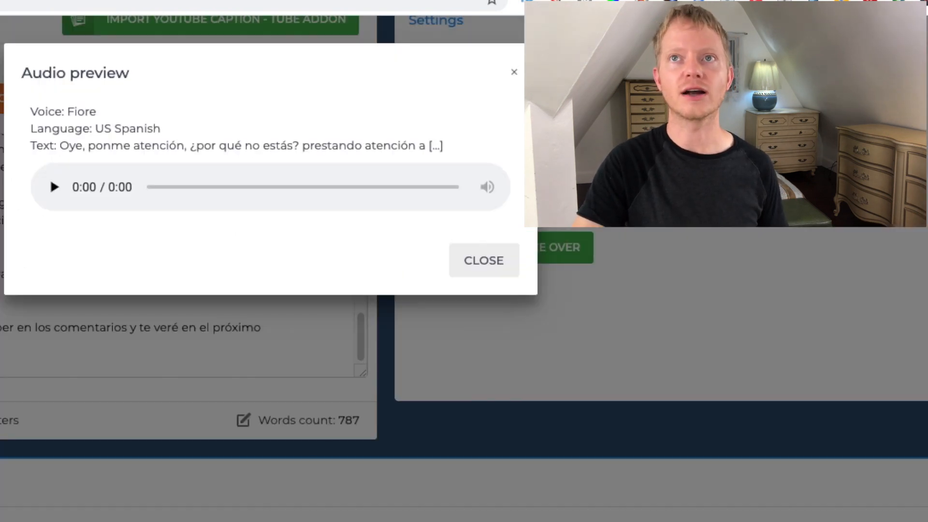
{"action": "left_click", "coordinate": [56, 187]}
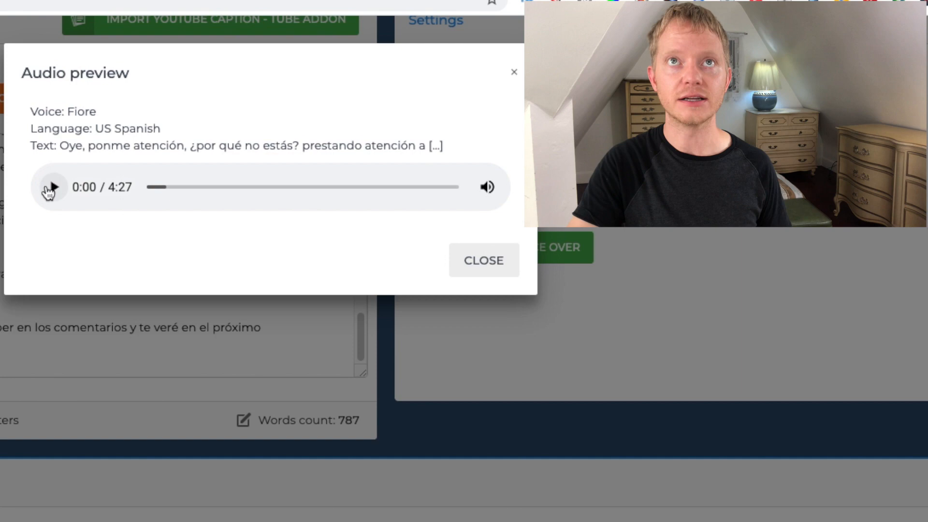
{"action": "left_click", "coordinate": [54, 187]}
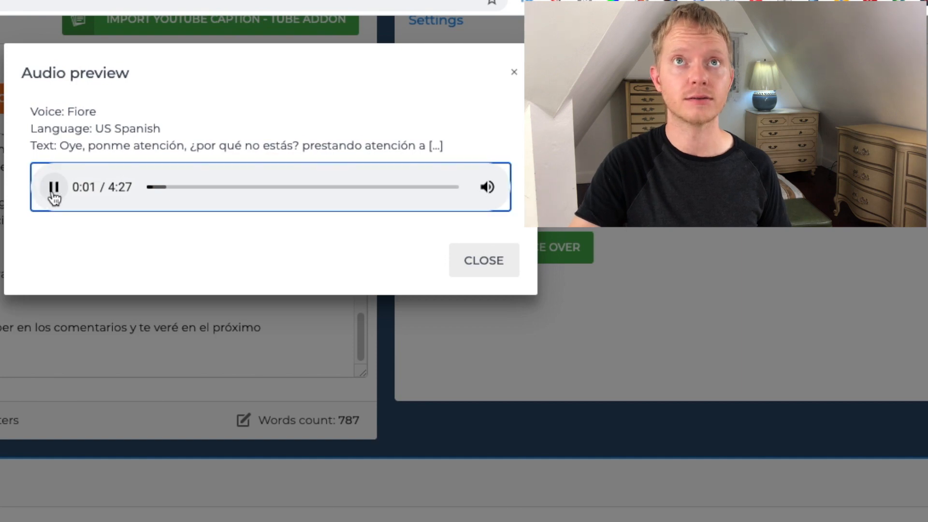